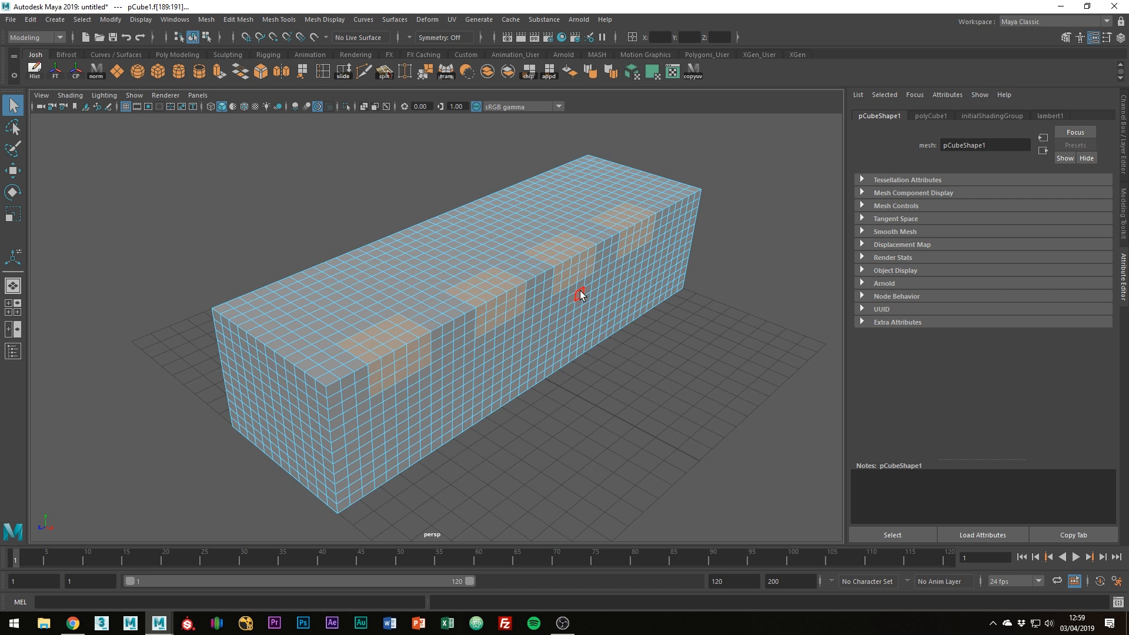
- Circularize the four selected face patches on the box into round discs via the marking menu
left_click(236, 20)
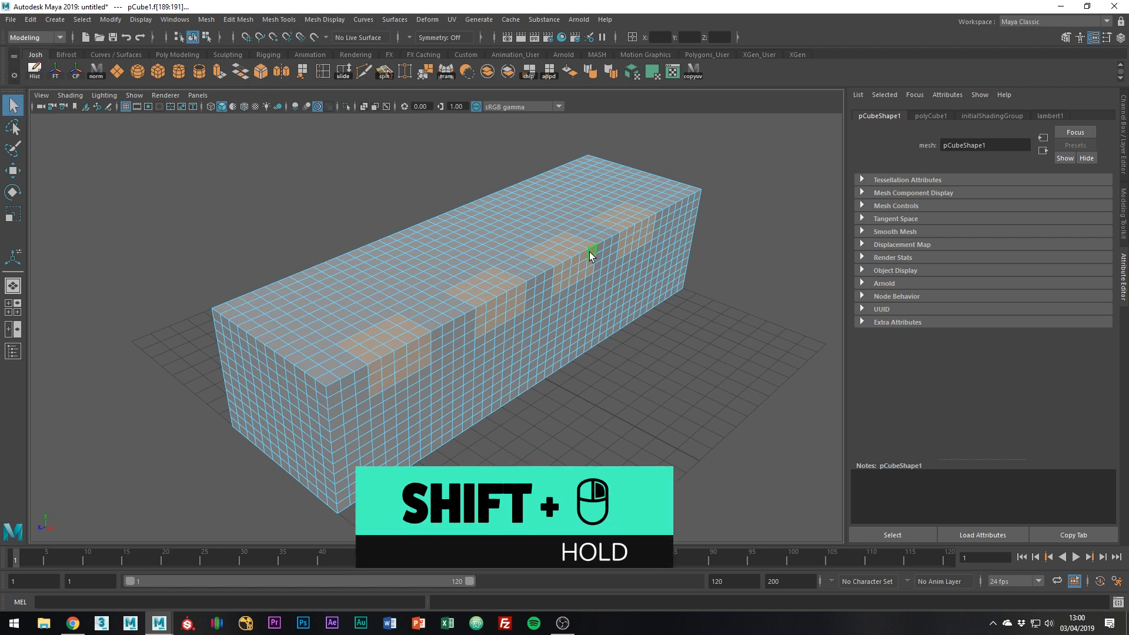
right_click(590, 255)
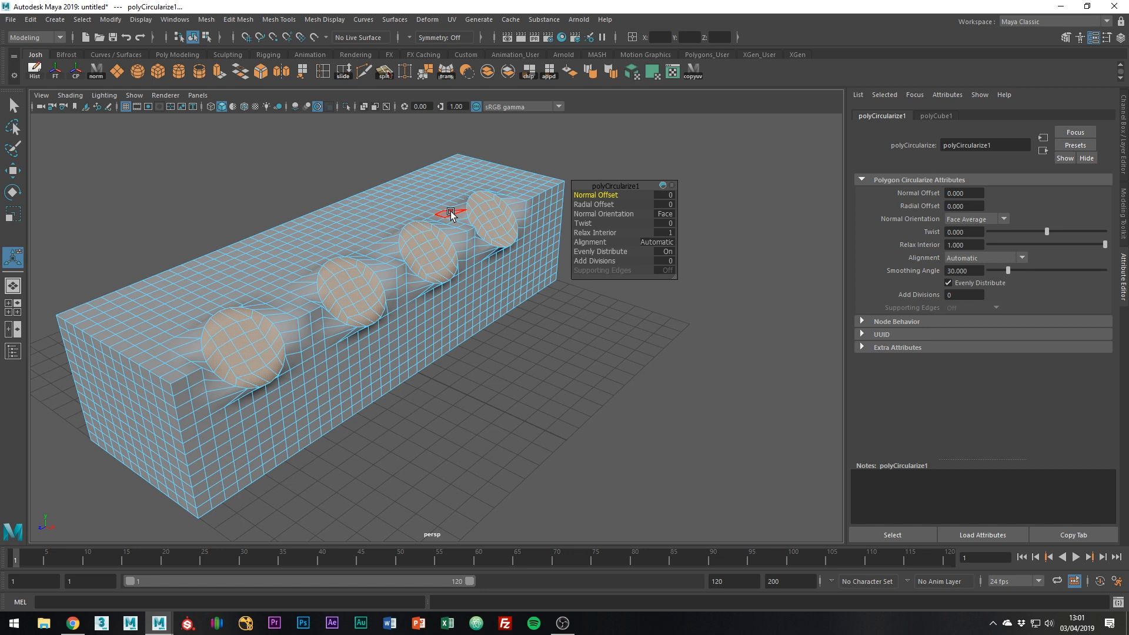
- Raise the polyCircularize1 Normal Offset to 0.7 so the discs push outward
left_click_drag(583, 196, 666, 195)
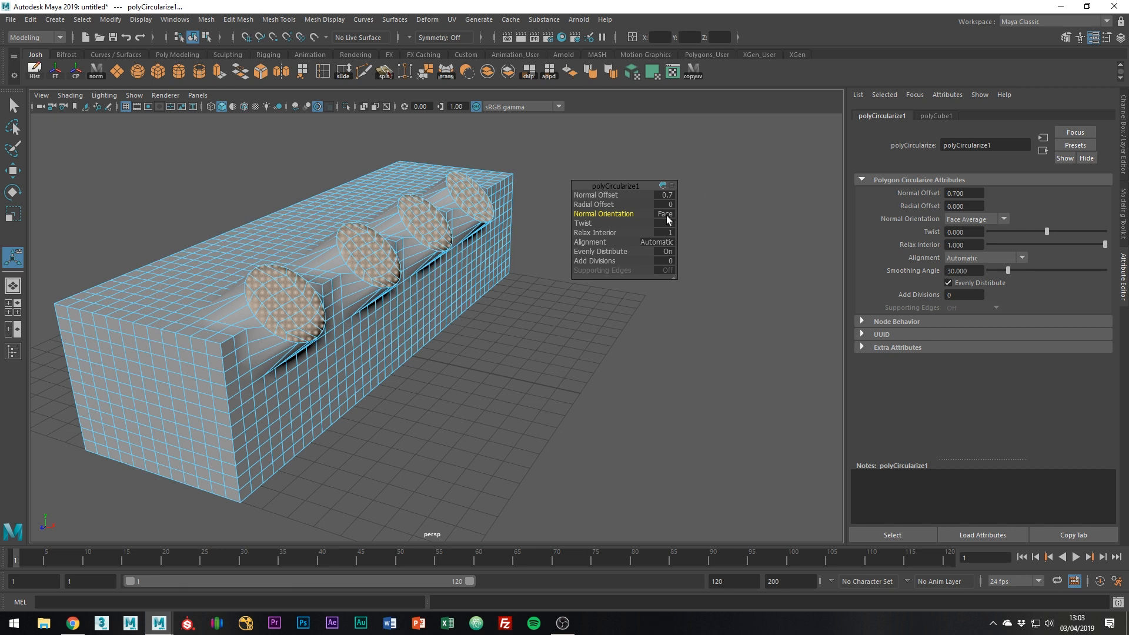
- Try Edge Loop orientation, return to Face Average, and twist the discs to -10.2
left_click(662, 214)
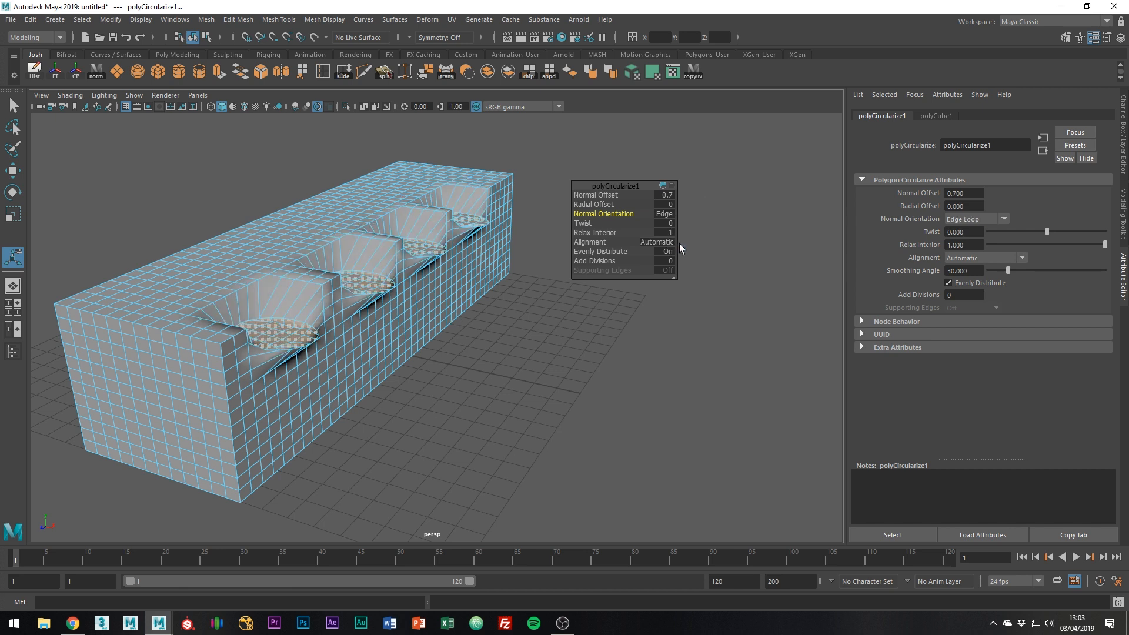
left_click(665, 213)
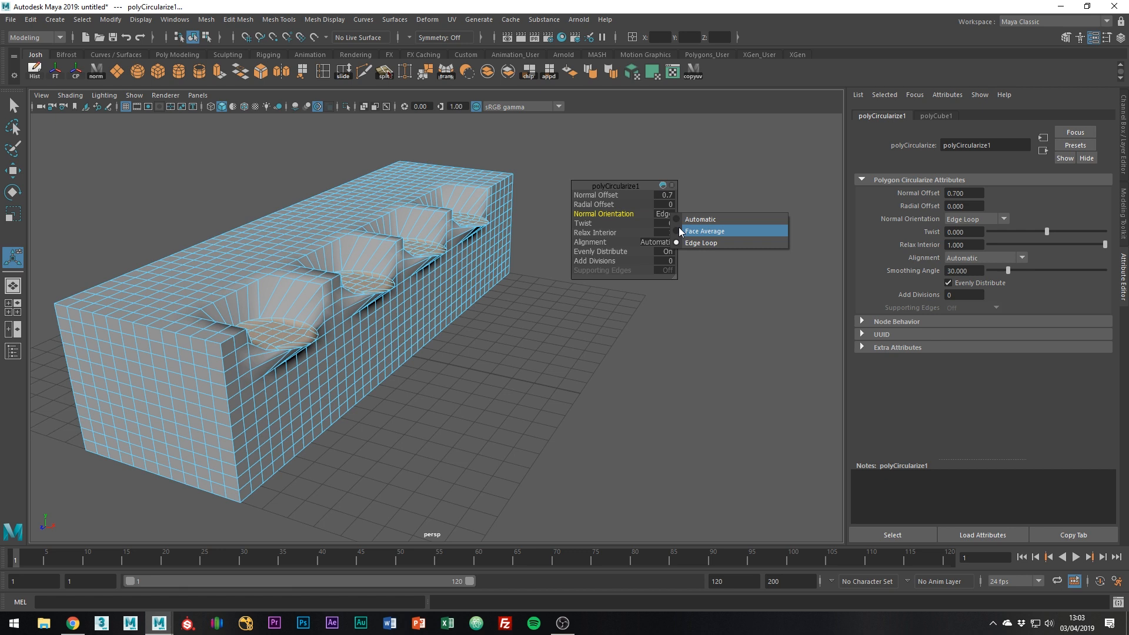
left_click(703, 231)
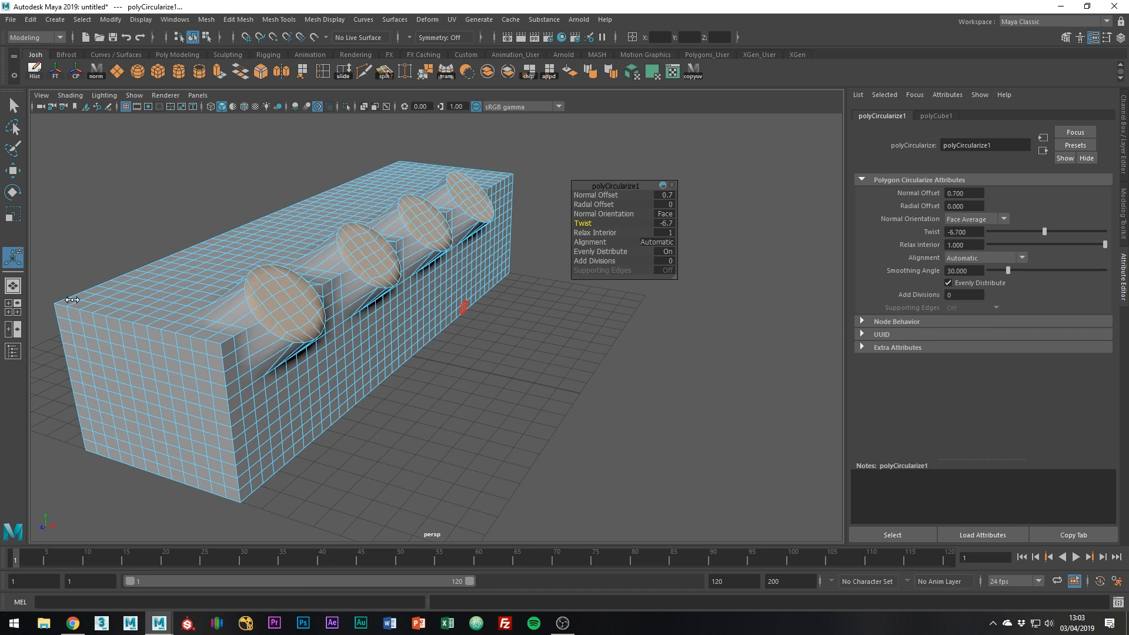
left_click_drag(1044, 231, 1031, 232)
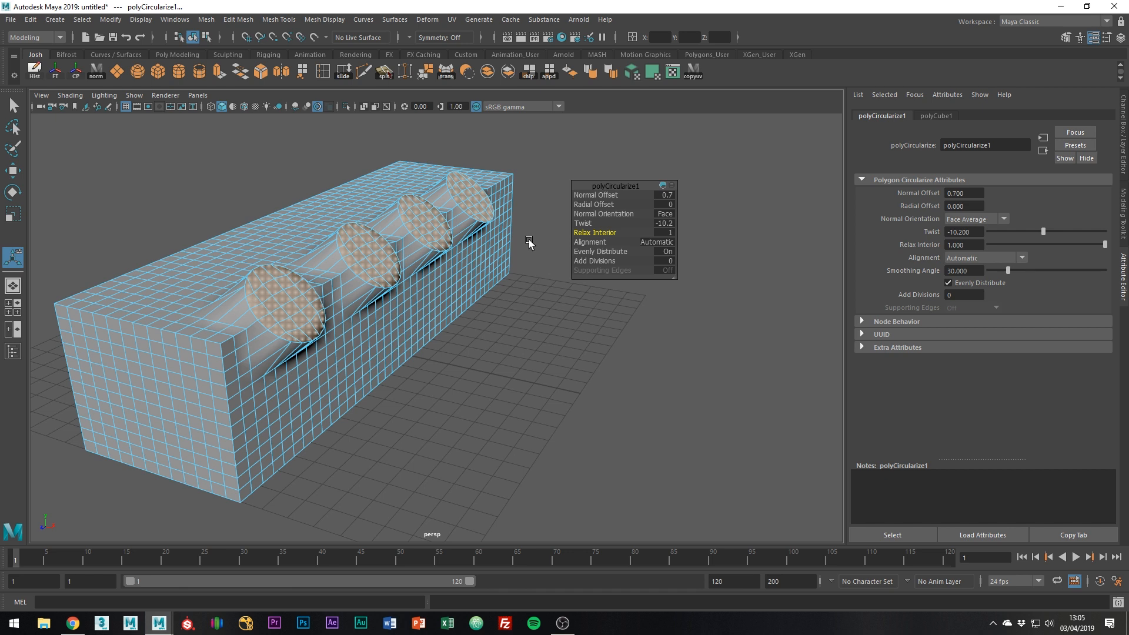
mouse_move(607, 238)
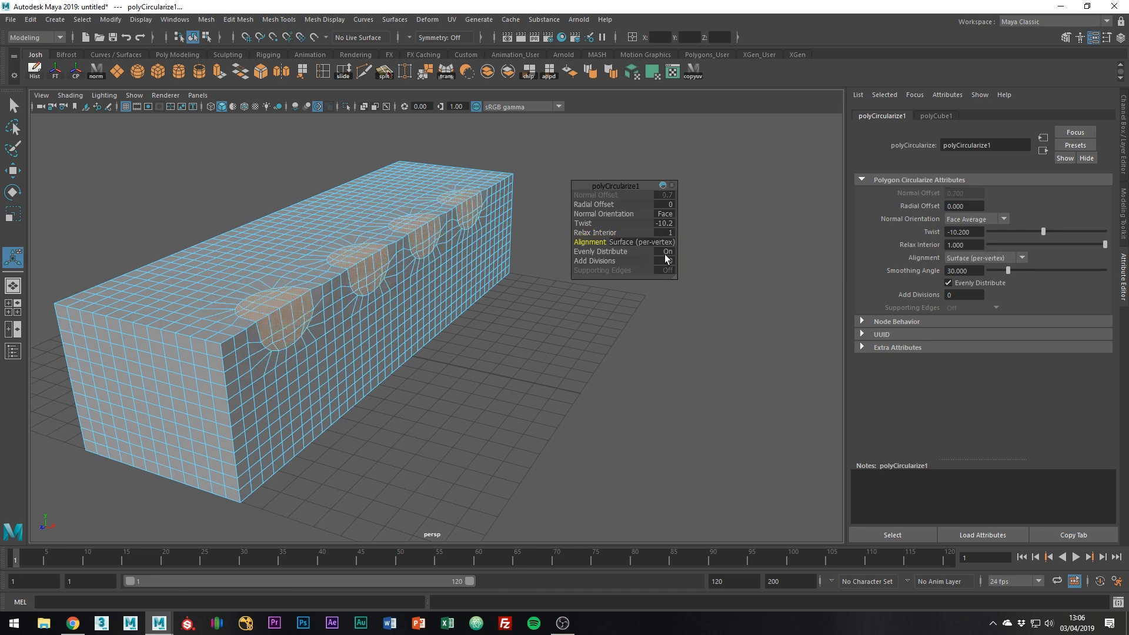
- Try Surface (average) alignment, then set disc alignment back to Automatic
left_click(665, 242)
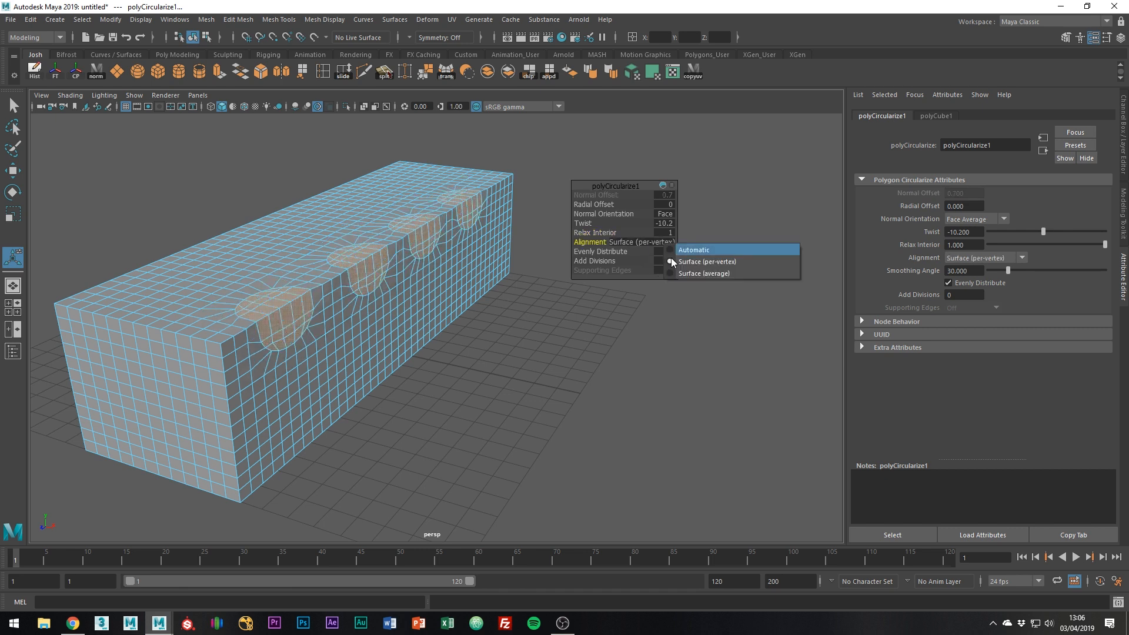
left_click(705, 274)
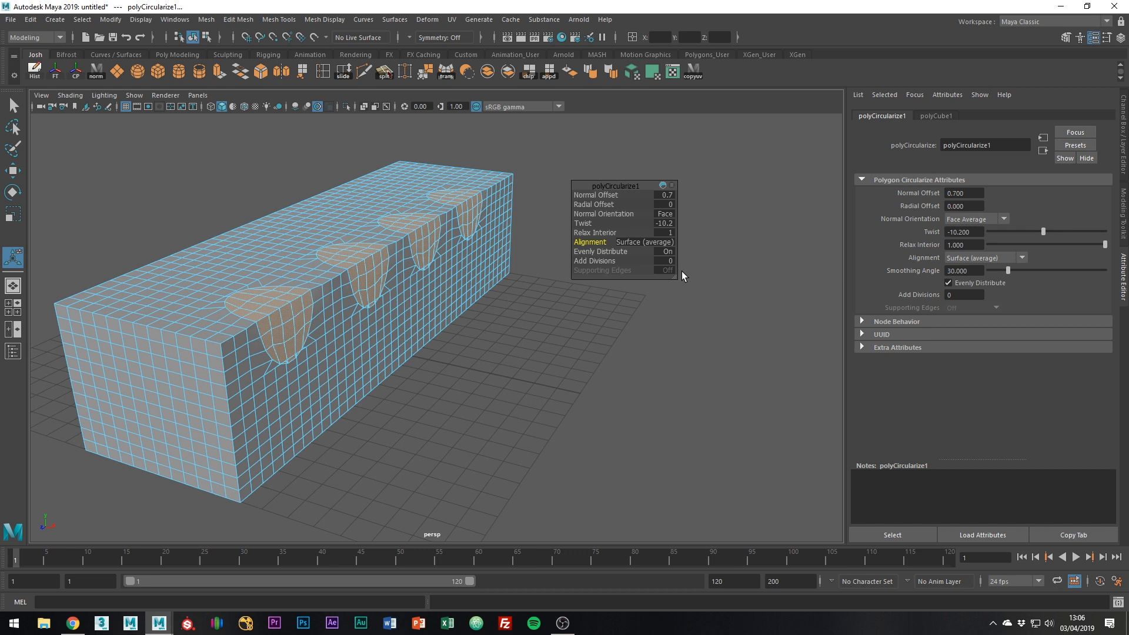
left_click(655, 241)
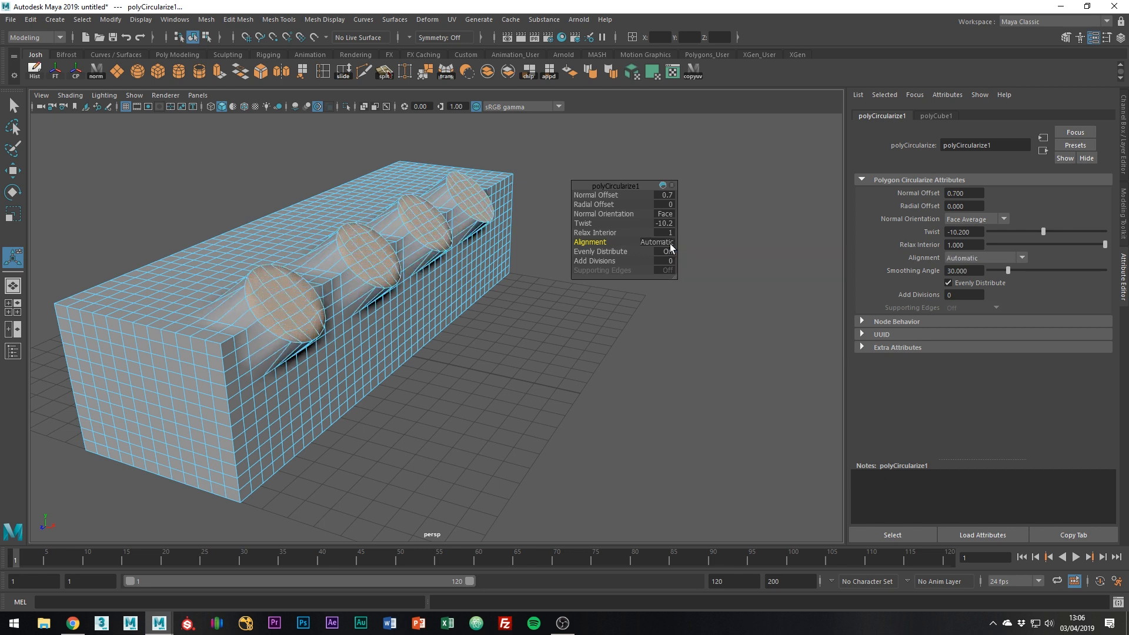
left_click(666, 251)
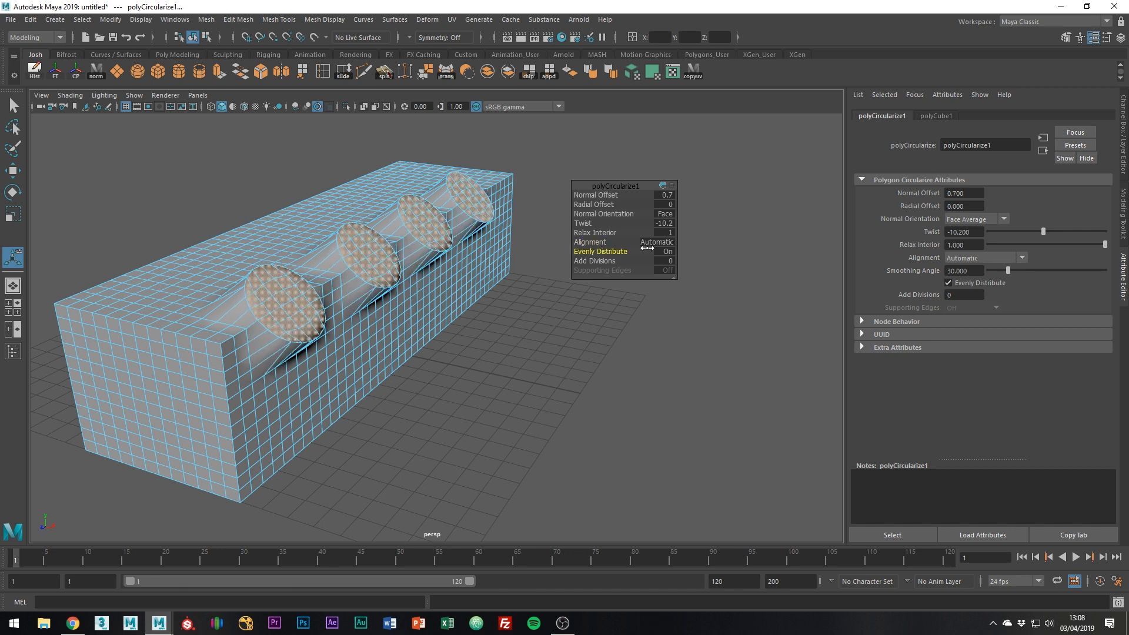
- Toggle Evenly Distribute off and back on for the disc edges
left_click(665, 251)
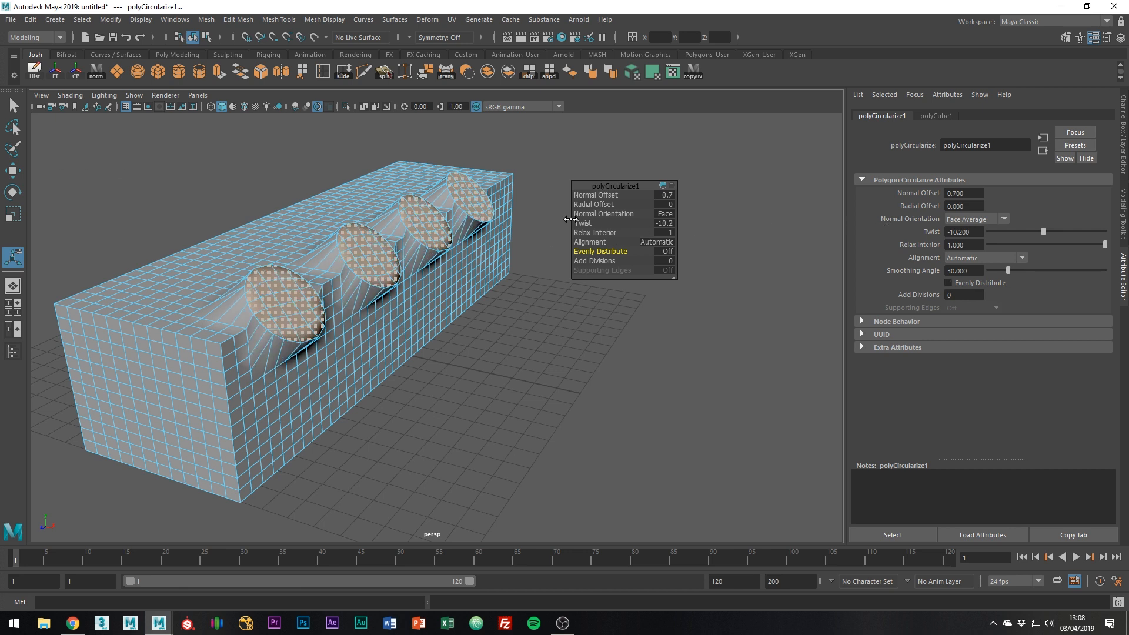
left_click(665, 250)
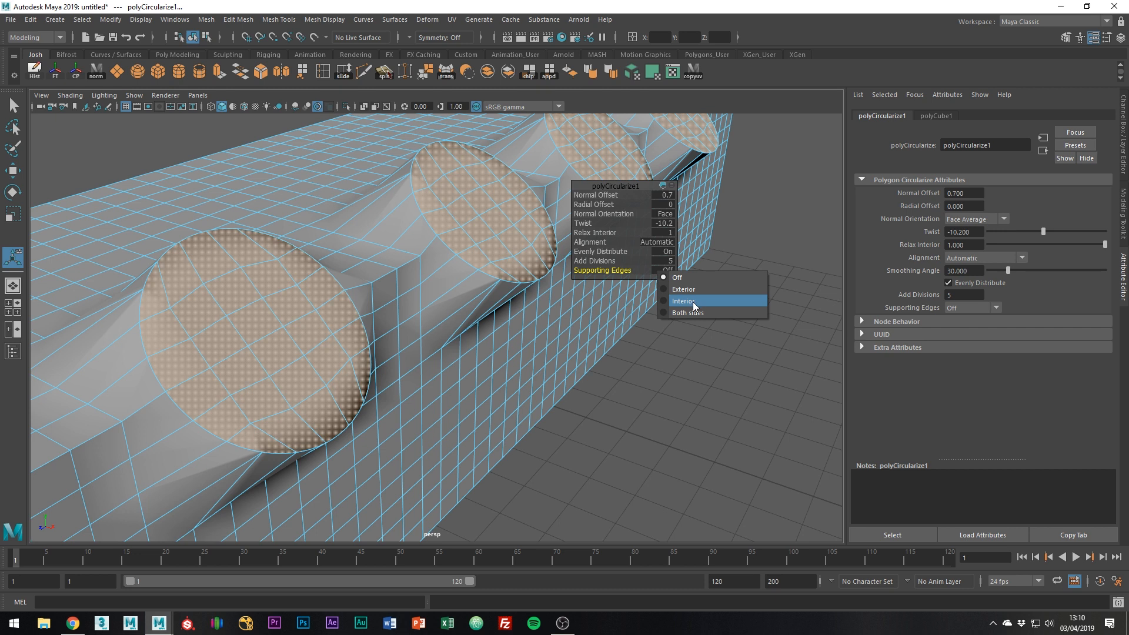
- Try Exterior and Interior supporting edges, then set Supporting Edges to Both sides
left_click(682, 289)
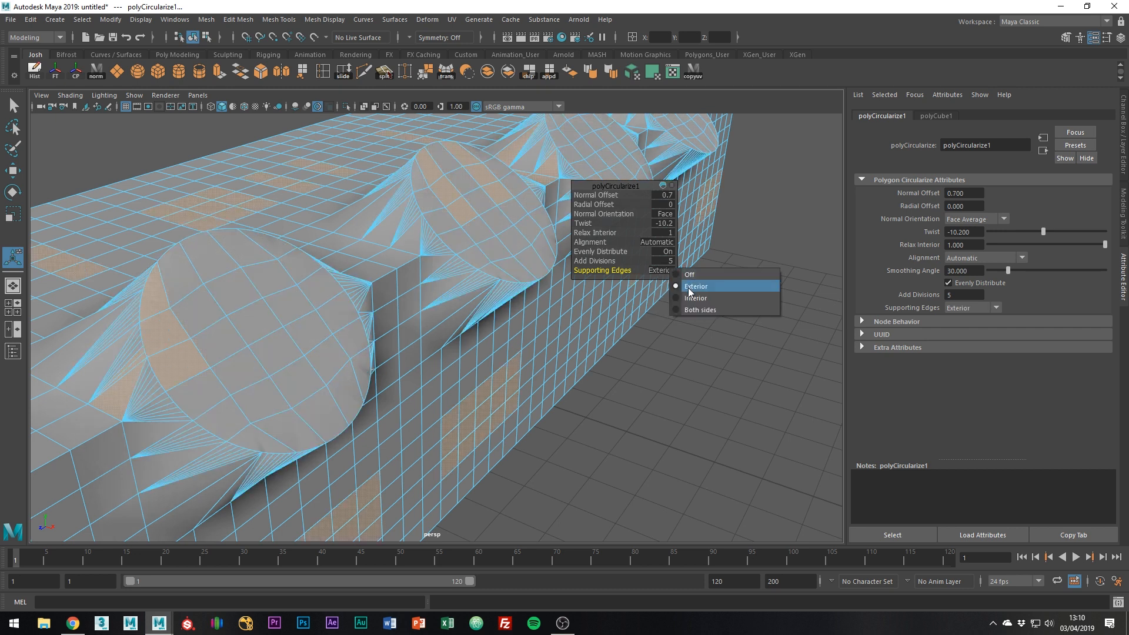
left_click(695, 302)
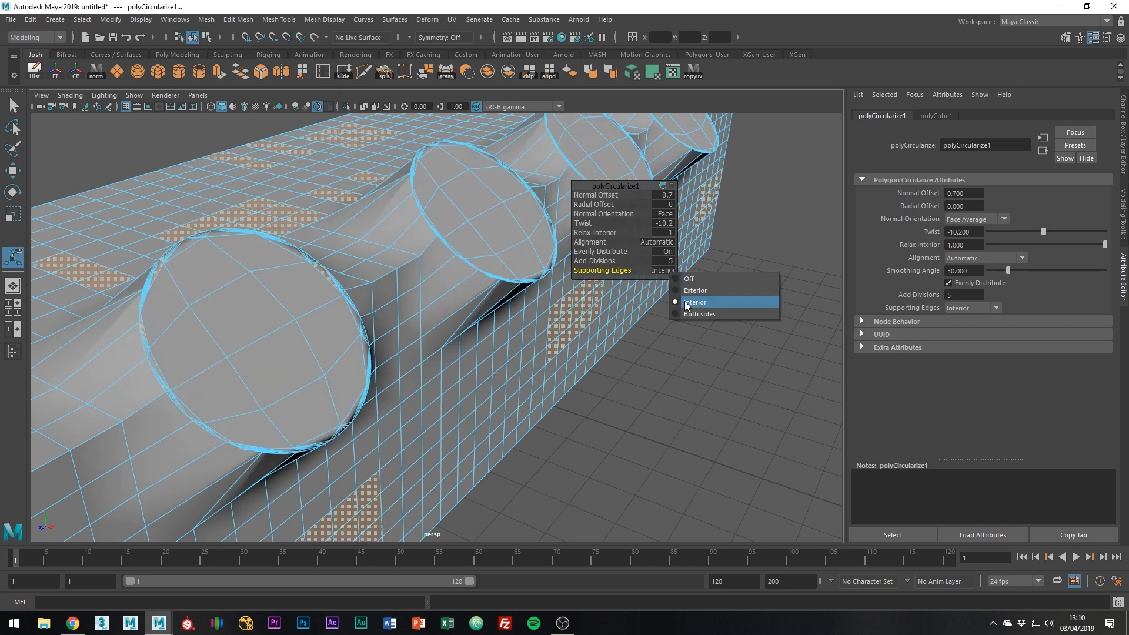
left_click(698, 314)
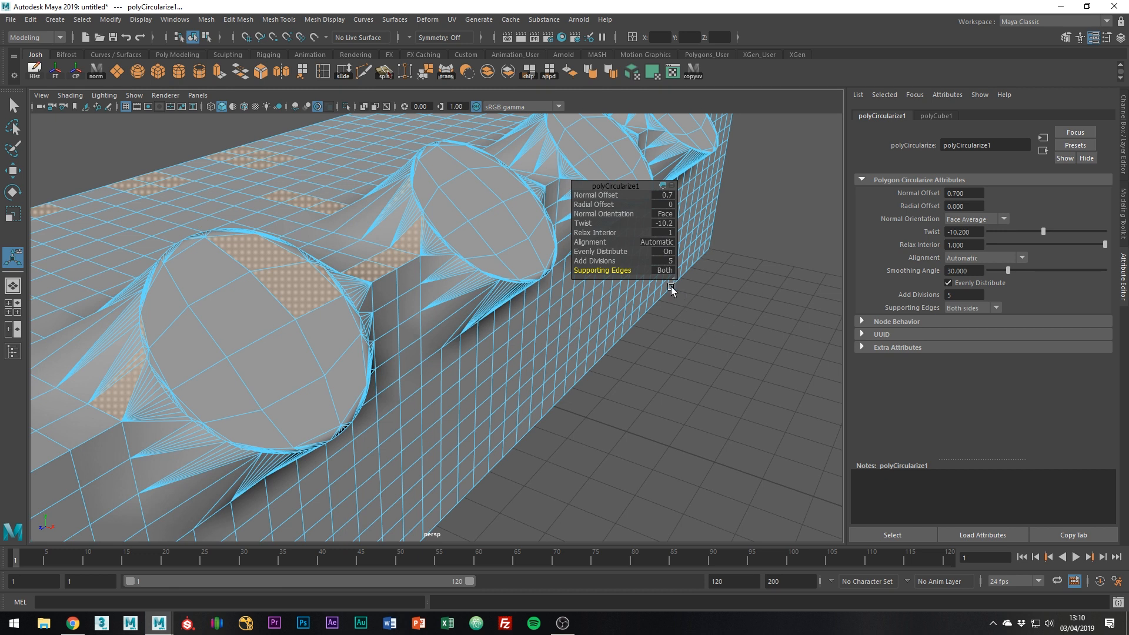
mouse_move(667, 281)
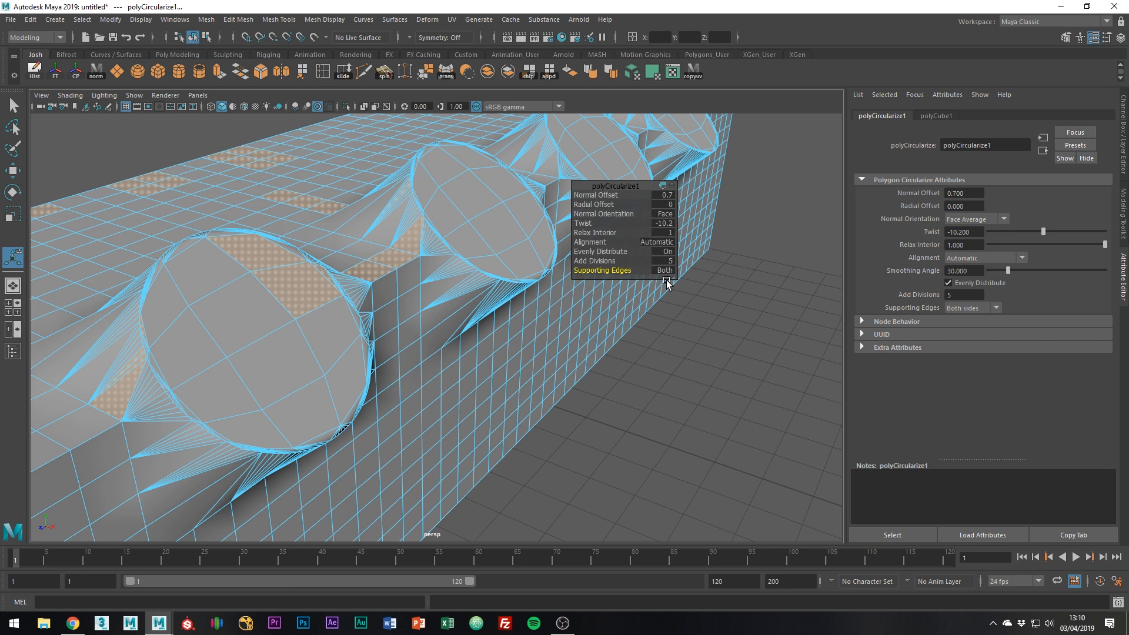
mouse_move(665, 280)
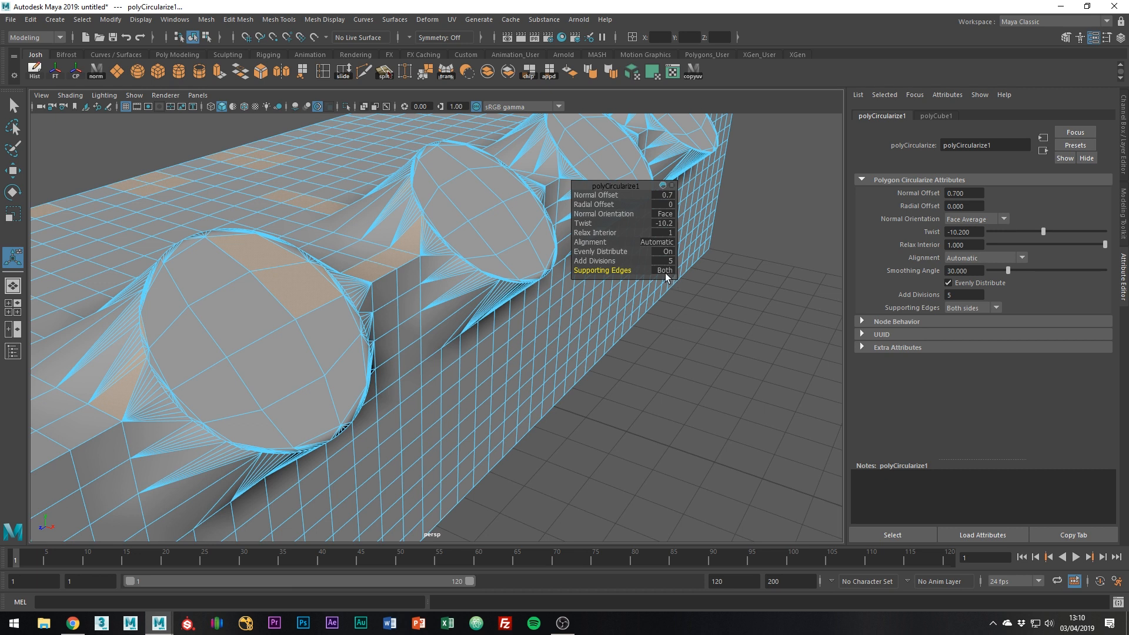